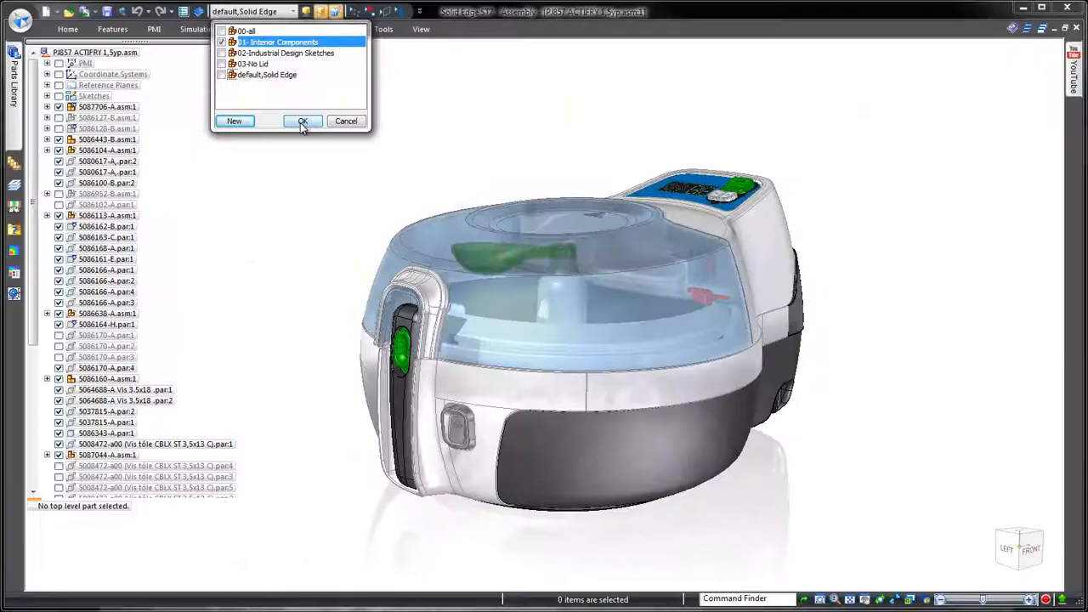
Step: Apply the 01-Interior Components display configuration to show only the fryer's internal parts
{"action": "left_click", "coordinate": [303, 121]}
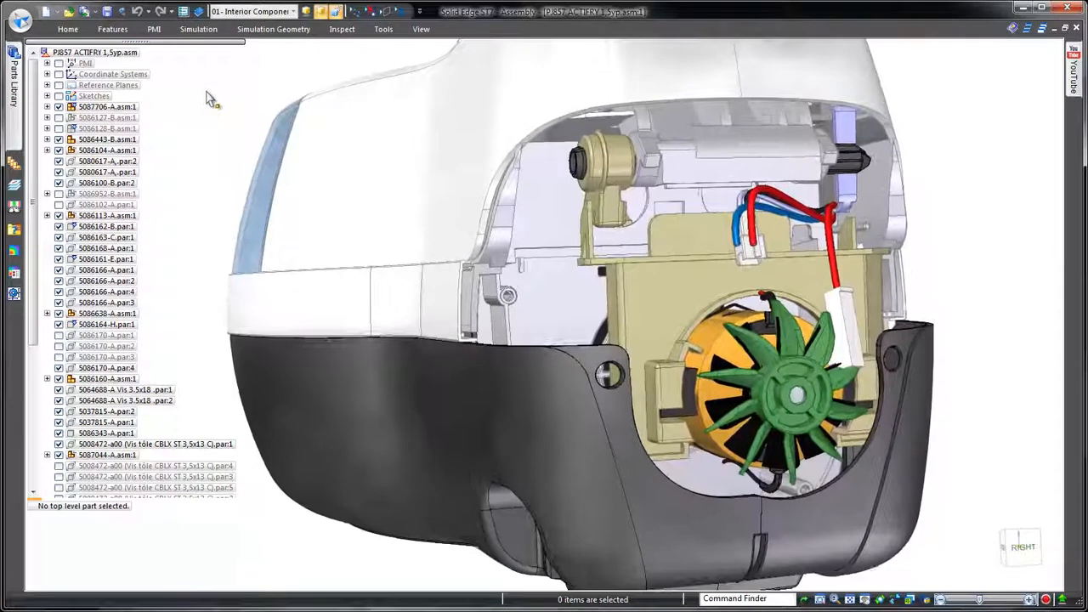
{"action": "left_click", "coordinate": [251, 10]}
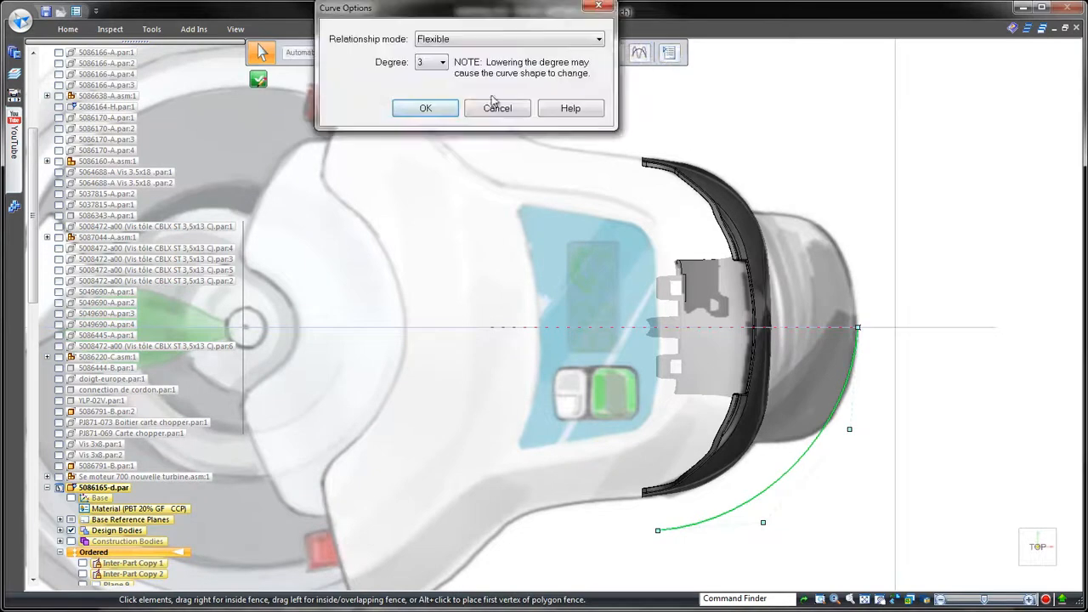
Step: Finish reshaping the rear casing profile curve and leave the sketch environment
{"action": "left_click", "coordinate": [425, 109]}
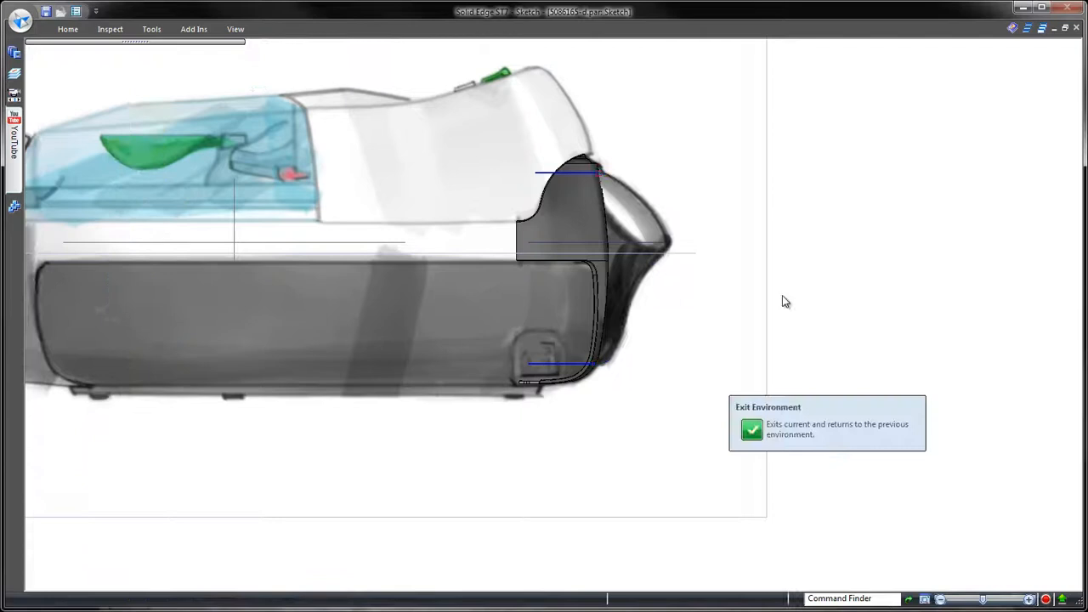
{"action": "left_click", "coordinate": [751, 429]}
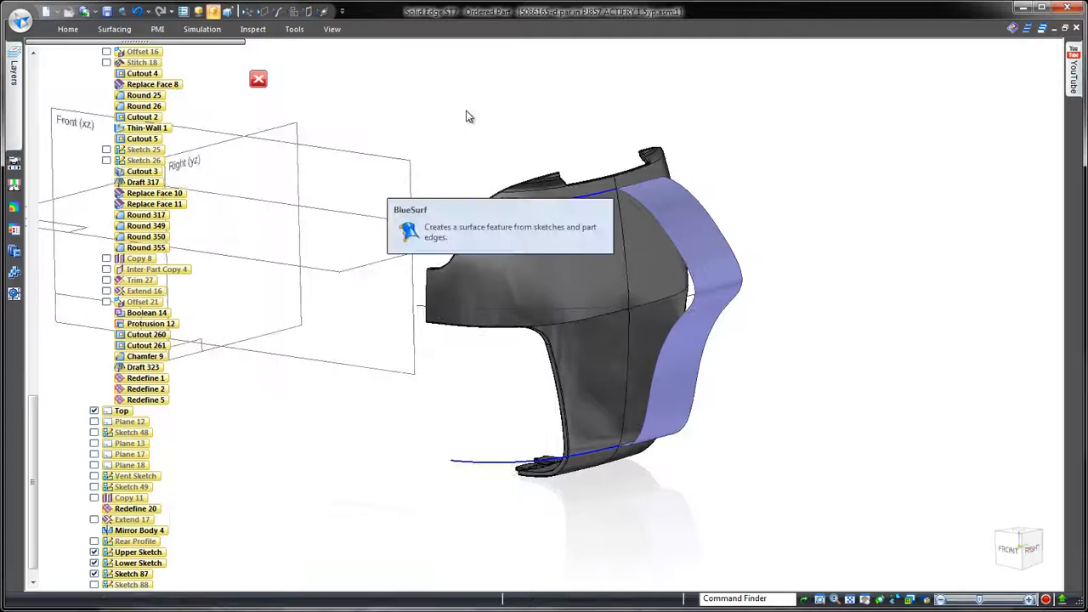
Step: Create a BlueSurf surface from the rear casing sketches and edges to form its curved back
{"action": "left_click", "coordinate": [408, 230]}
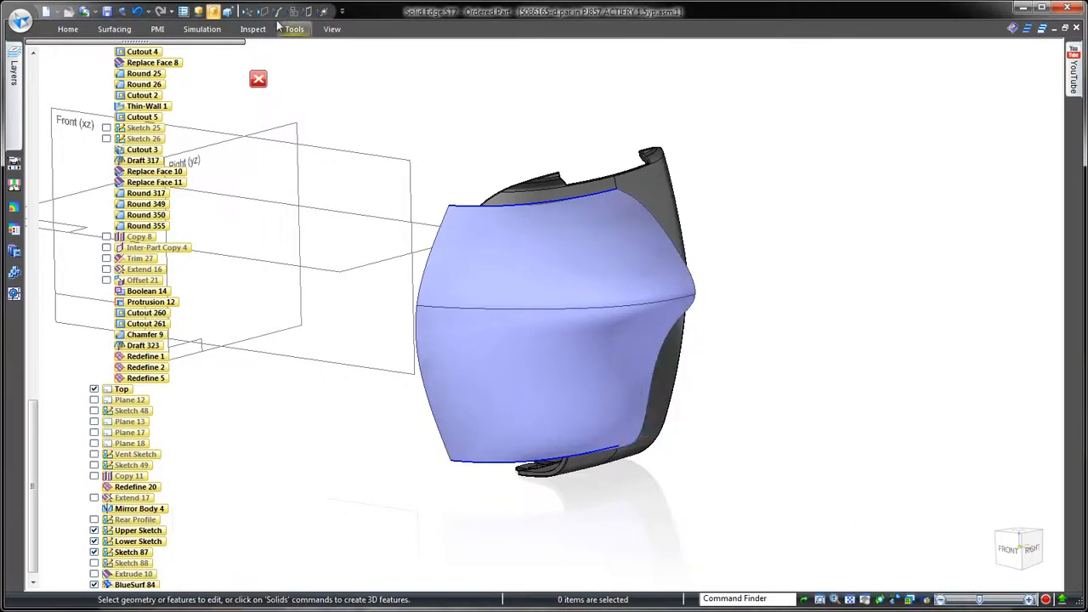
{"action": "left_click", "coordinate": [252, 29]}
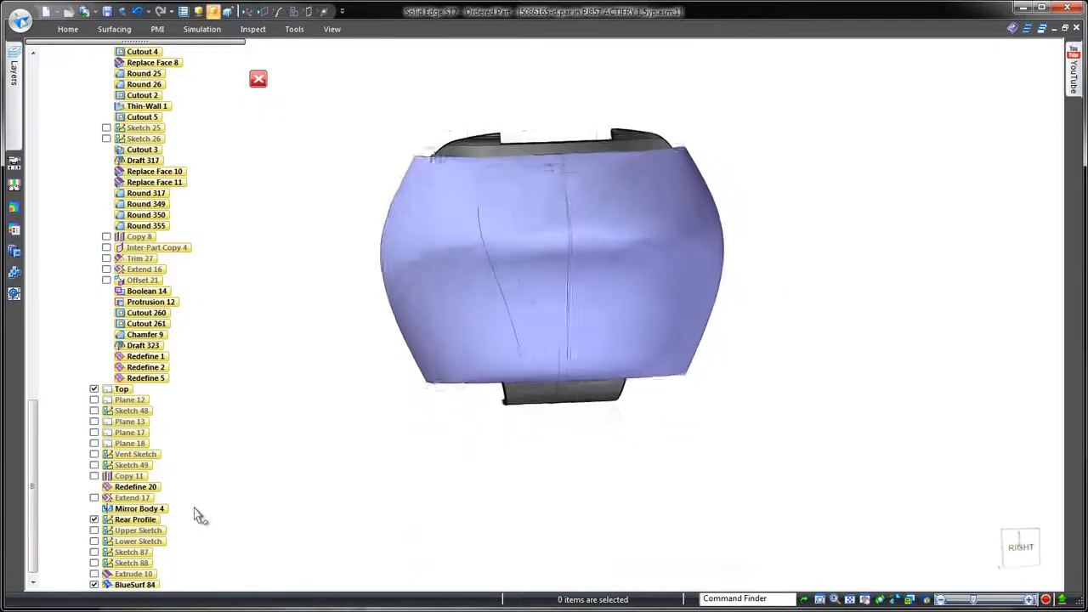
Step: Stitch the back surface into the rear casing solid and round its edges
{"action": "left_click", "coordinate": [114, 29]}
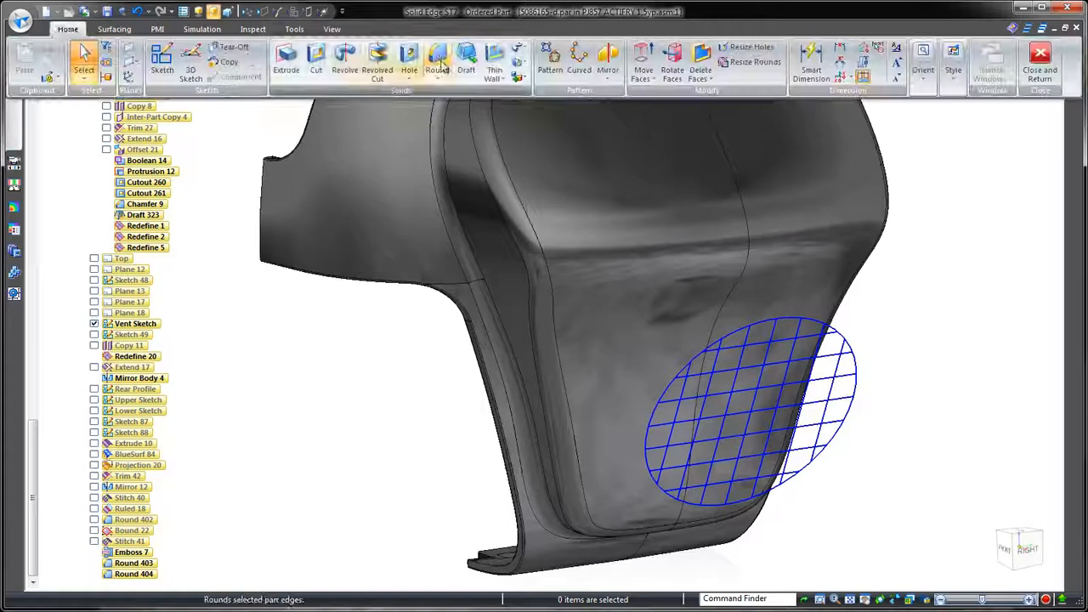
Step: Add an oval vent on the rear casing from the grid sketch with rib and spar sizes set in Vent Options
{"action": "left_click", "coordinate": [439, 59]}
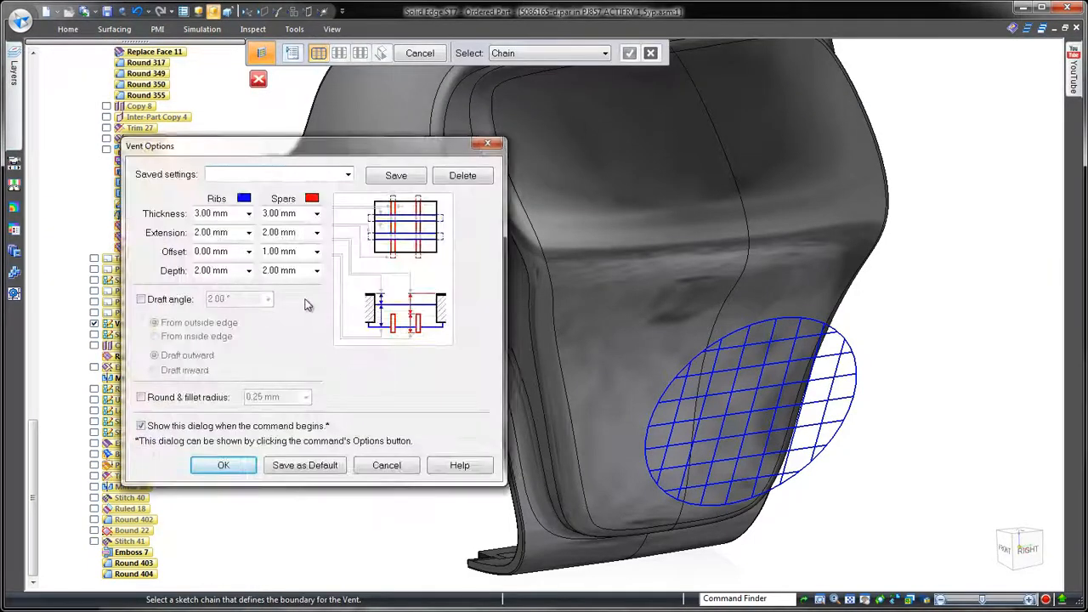
{"action": "left_click", "coordinate": [224, 466]}
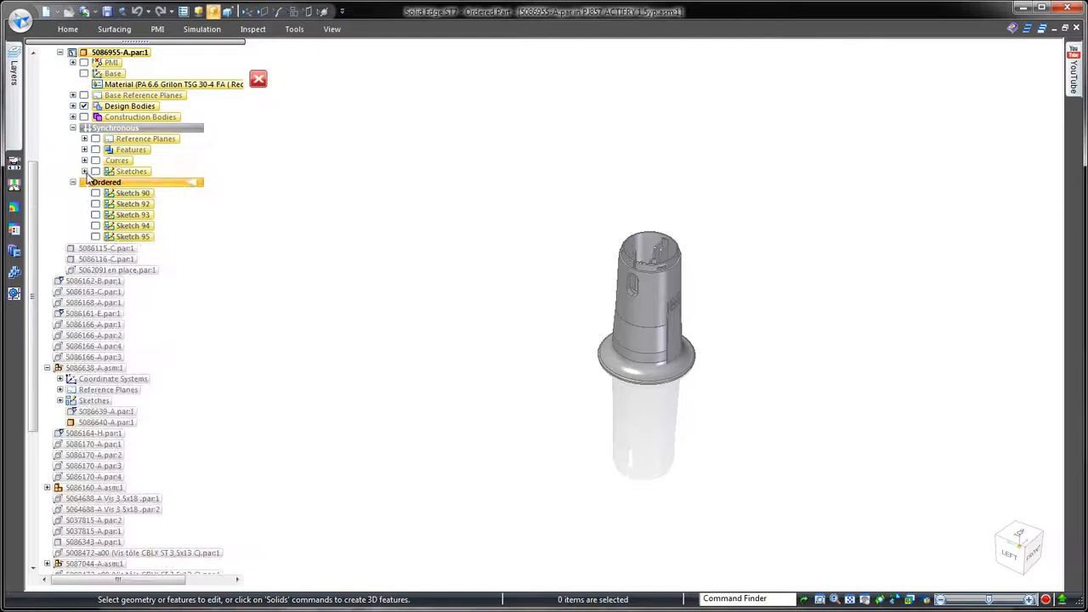
Step: Display the Paddle Profile and Paddle Step Profile sketches from the PathFinder sketch list
{"action": "left_click", "coordinate": [85, 170]}
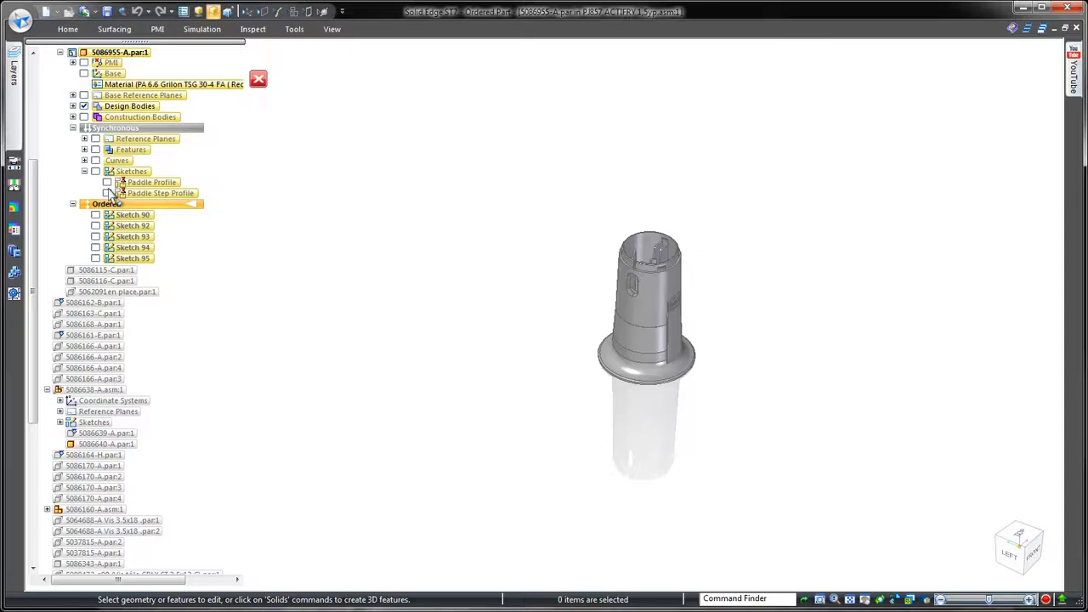
{"action": "left_click", "coordinate": [107, 181]}
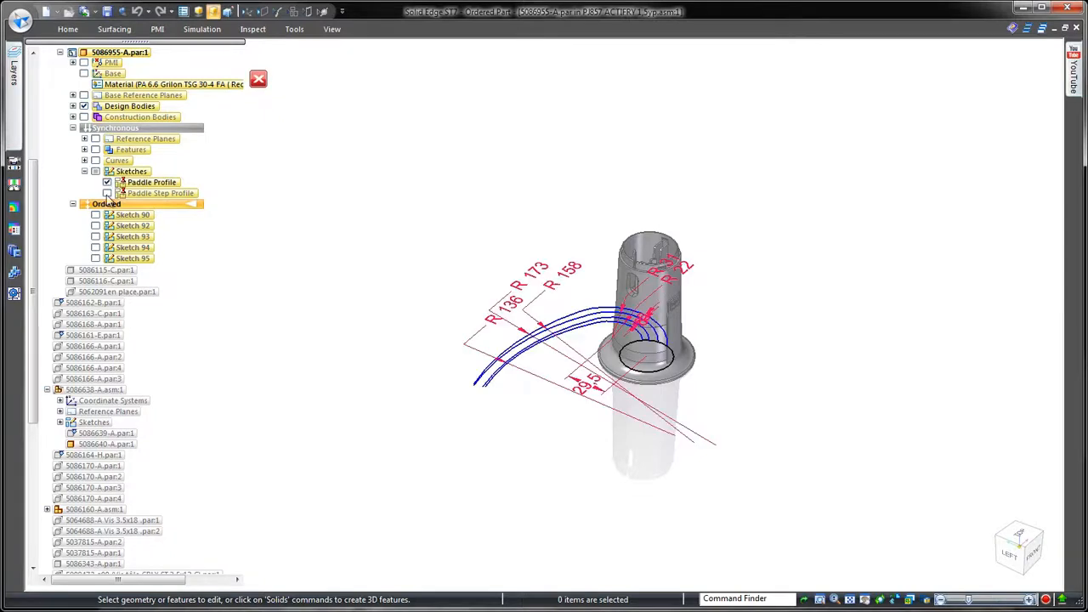
{"action": "left_click", "coordinate": [107, 194]}
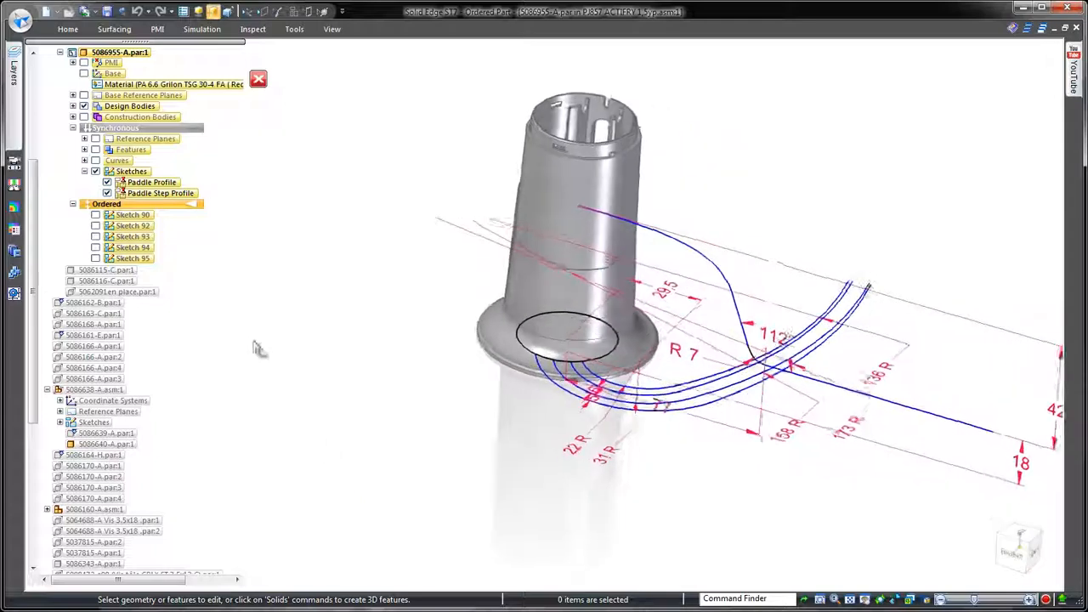
{"action": "left_click", "coordinate": [114, 29]}
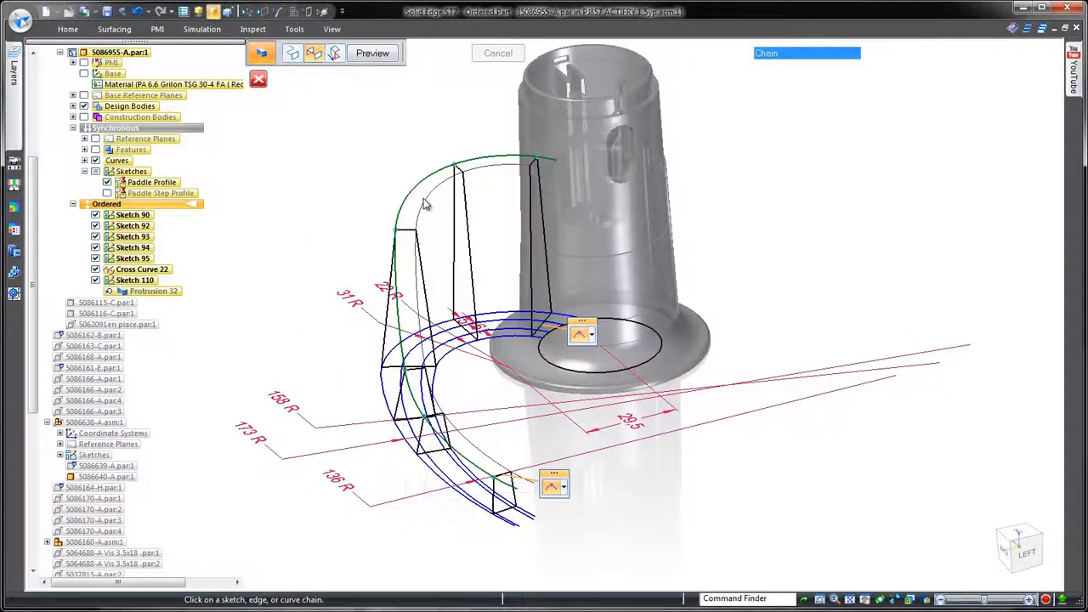
Step: Sweep the paddle arm solid along the selected curve using the profile sketches as cross sections
{"action": "left_click", "coordinate": [425, 204]}
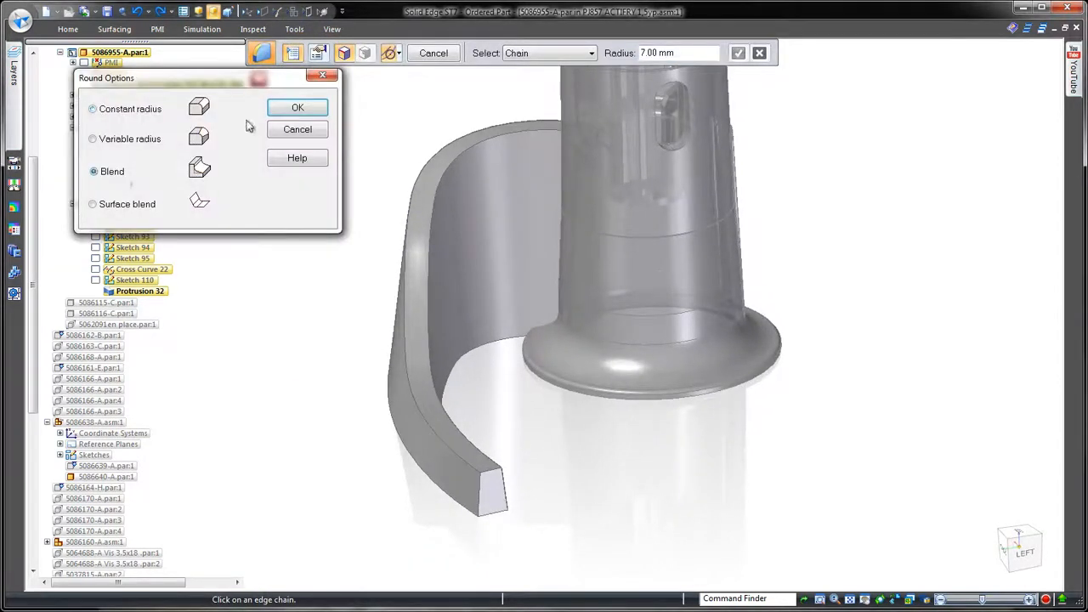
Step: Round the paddle arm edges with a blend and replace the flat tip face
{"action": "left_click", "coordinate": [297, 107]}
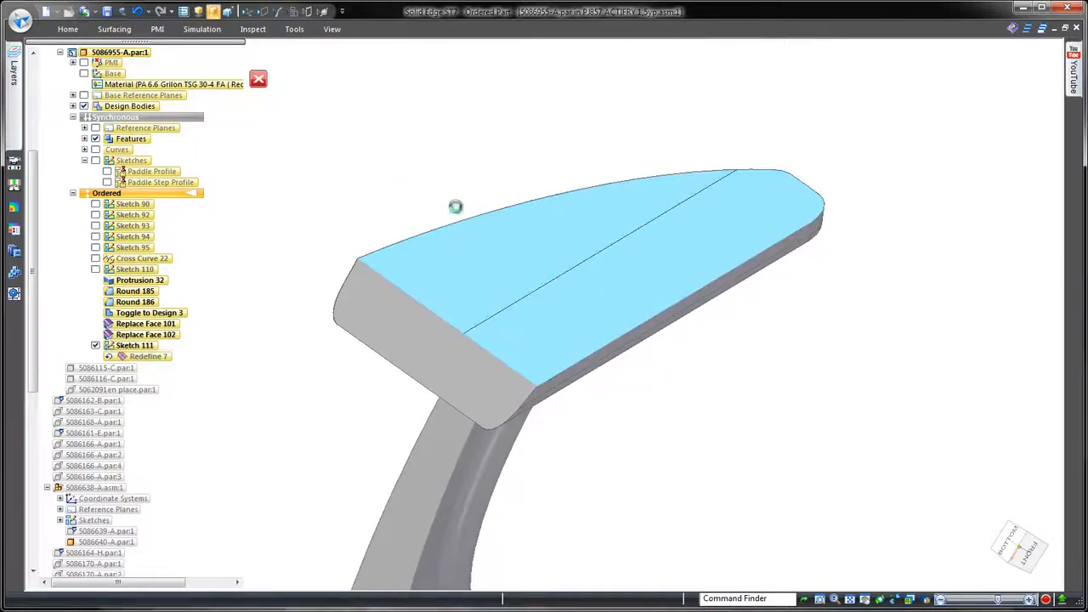
{"action": "double_click", "coordinate": [135, 357]}
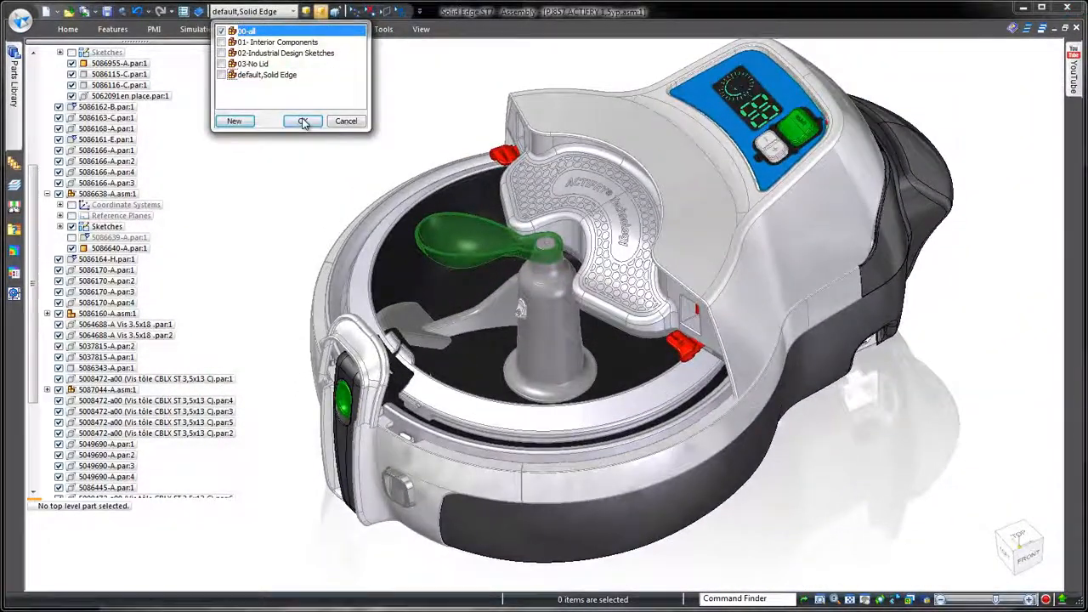
Step: Apply the 00-all display configuration to show the complete fryer assembly
{"action": "left_click", "coordinate": [303, 121]}
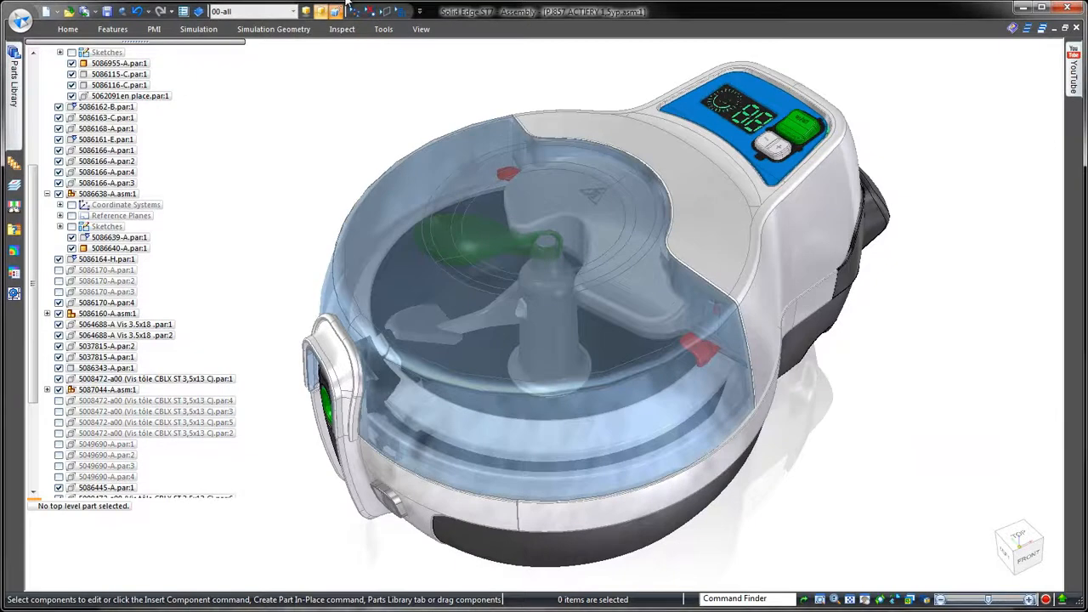